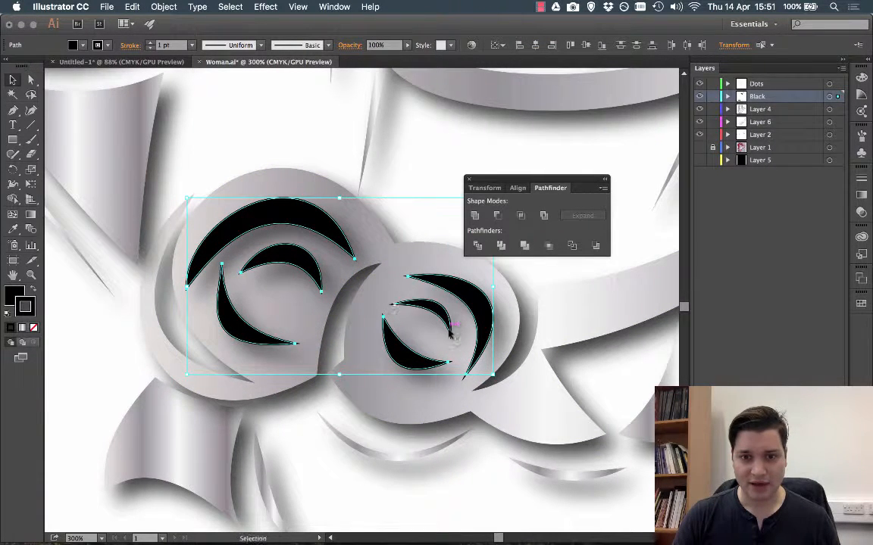
- Bring up the Pathfinder panel via the Window menu with the rose and eye shapes selected
{"action": "right_click", "coordinate": [452, 326]}
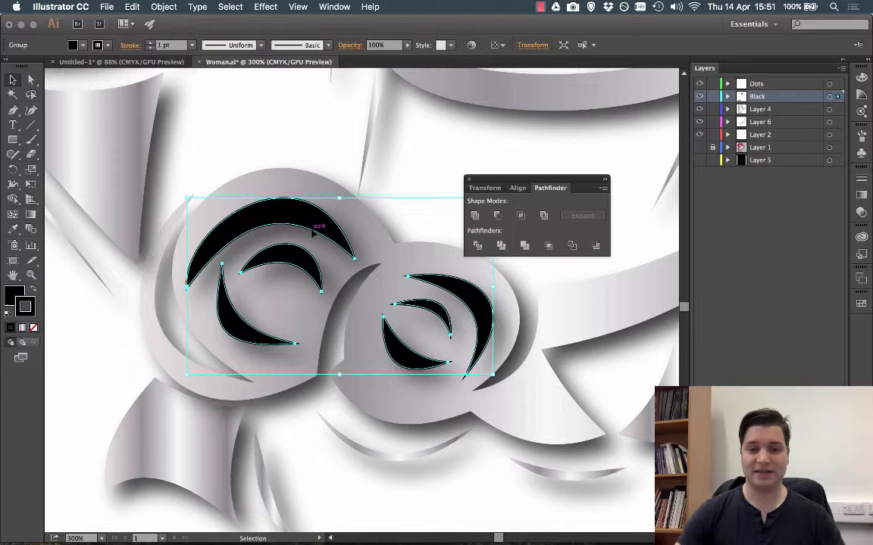
{"action": "left_click_drag", "start_coordinate": [550, 188], "coordinate": [506, 182]}
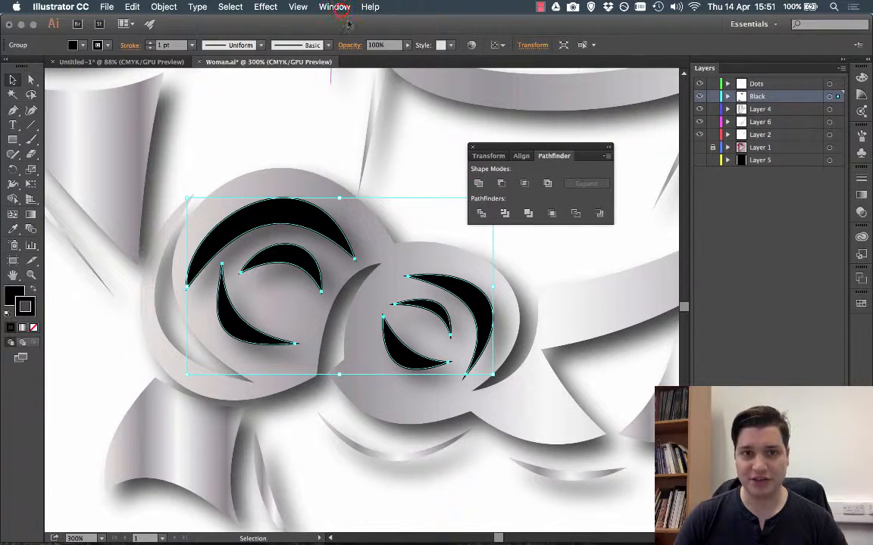
{"action": "left_click", "coordinate": [333, 6]}
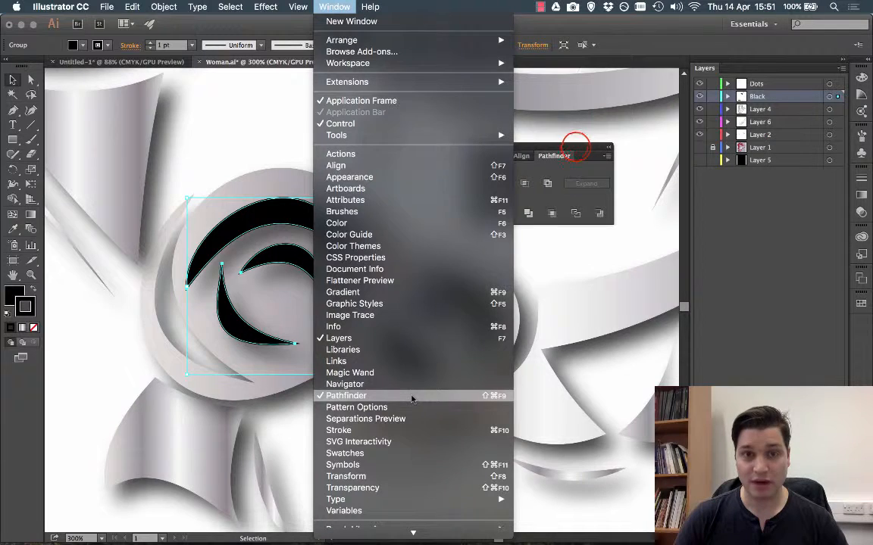
{"action": "left_click", "coordinate": [346, 396]}
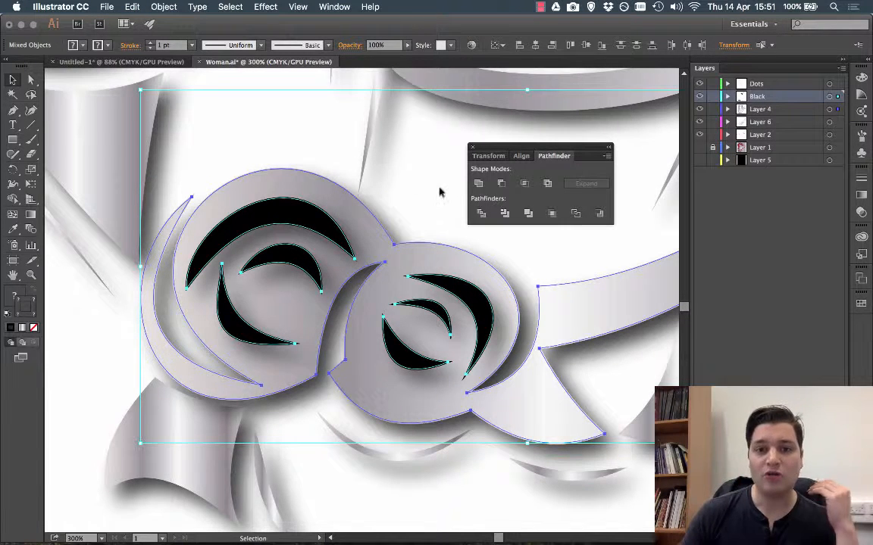
{"action": "mouse_move", "coordinate": [479, 184]}
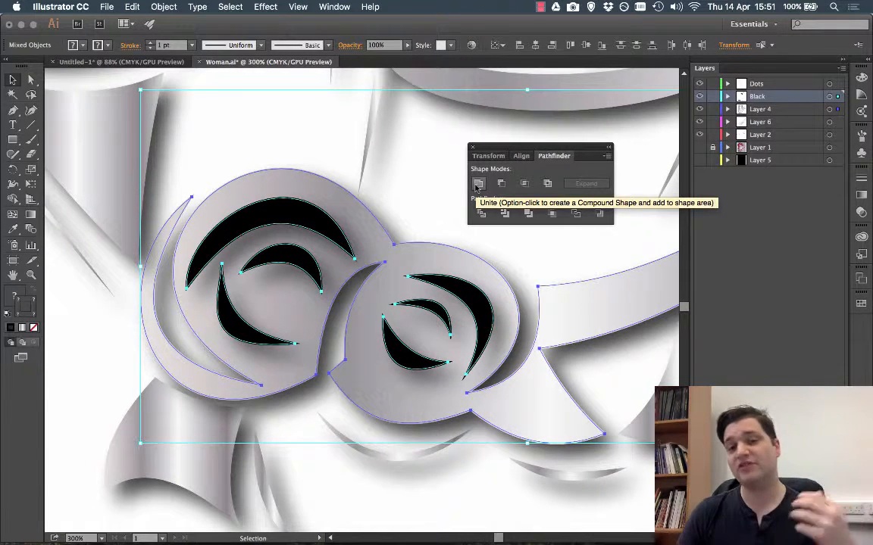
{"action": "mouse_move", "coordinate": [500, 183]}
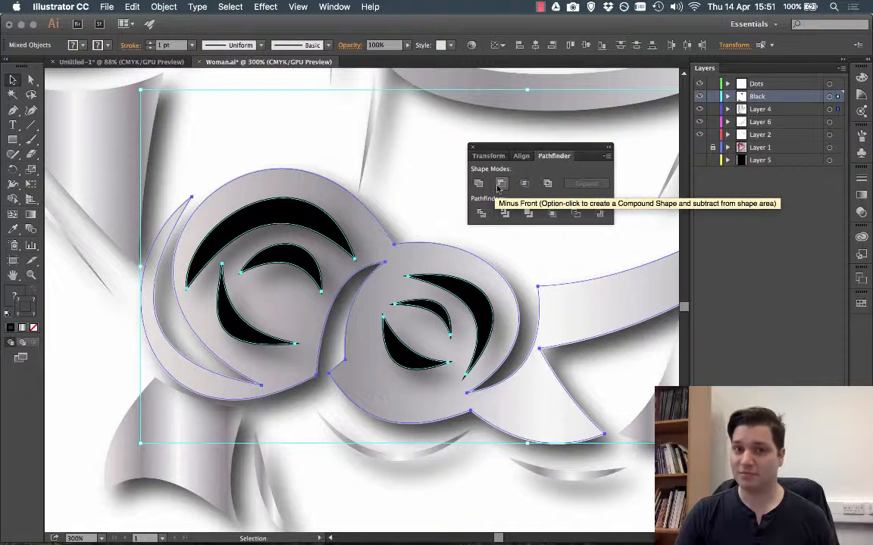
{"action": "mouse_move", "coordinate": [547, 183]}
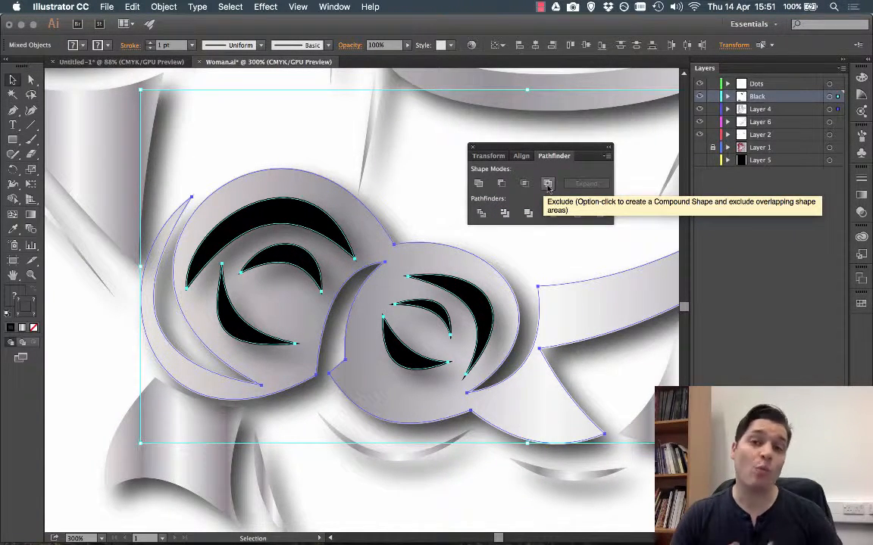
{"action": "mouse_move", "coordinate": [502, 183]}
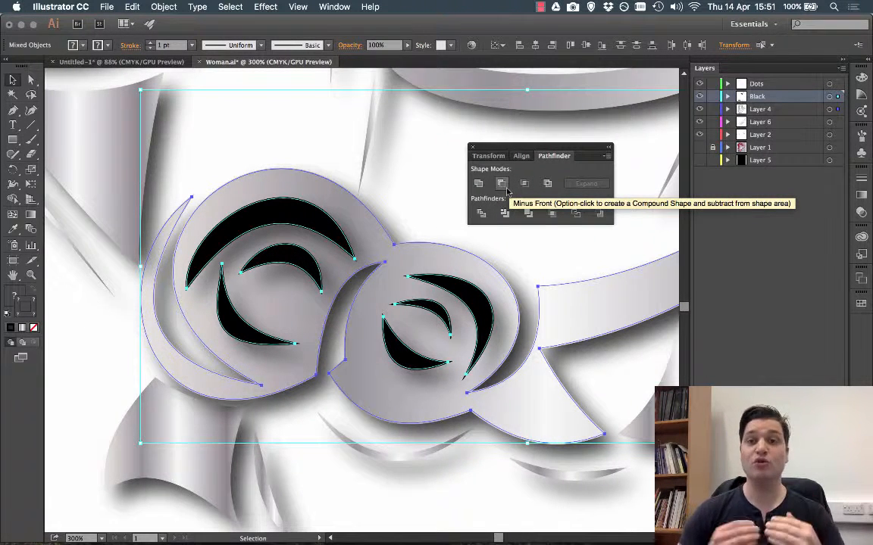
- Apply Minus Front so the black eye shapes become cut-out holes in the grey rose
{"action": "left_click", "coordinate": [503, 185]}
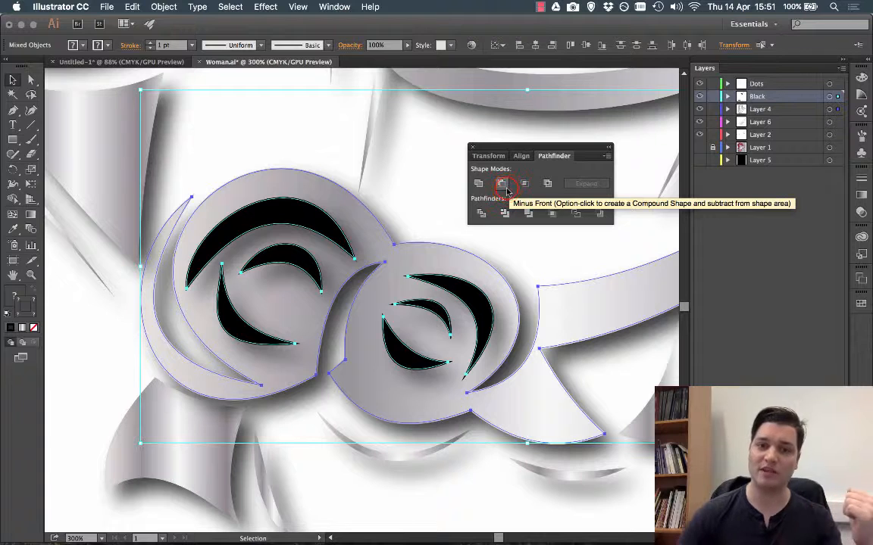
{"action": "left_click", "coordinate": [500, 184]}
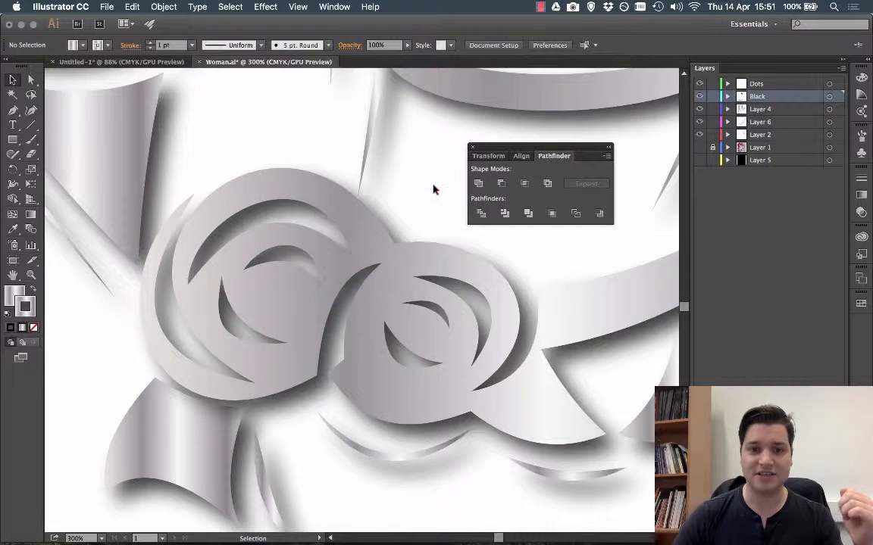